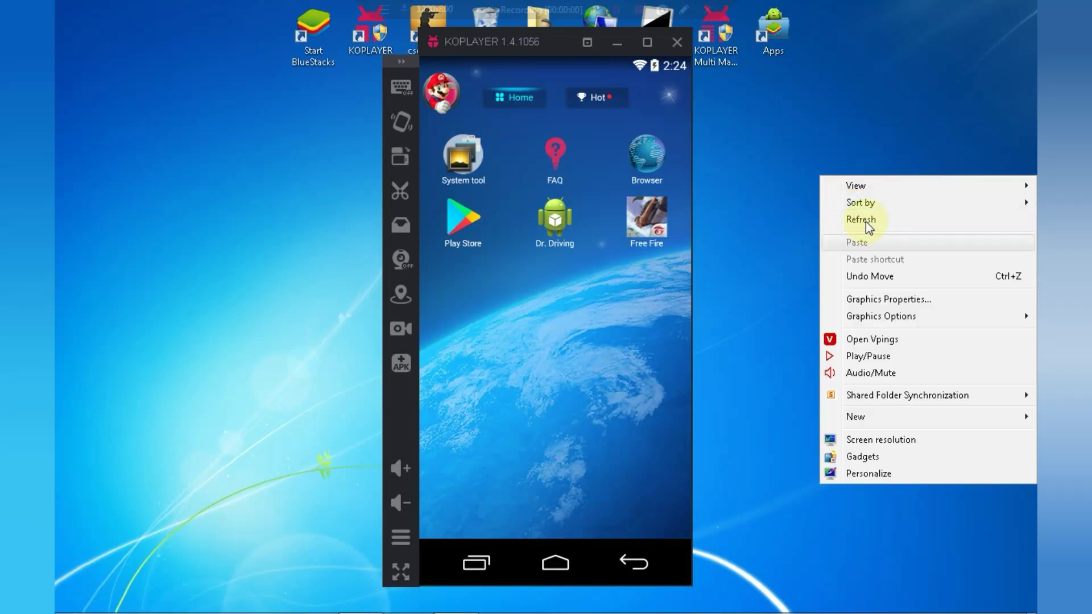
Step: View the Computer's System page showing Windows edition, processor, installed memory and 32-bit type
click(861, 221)
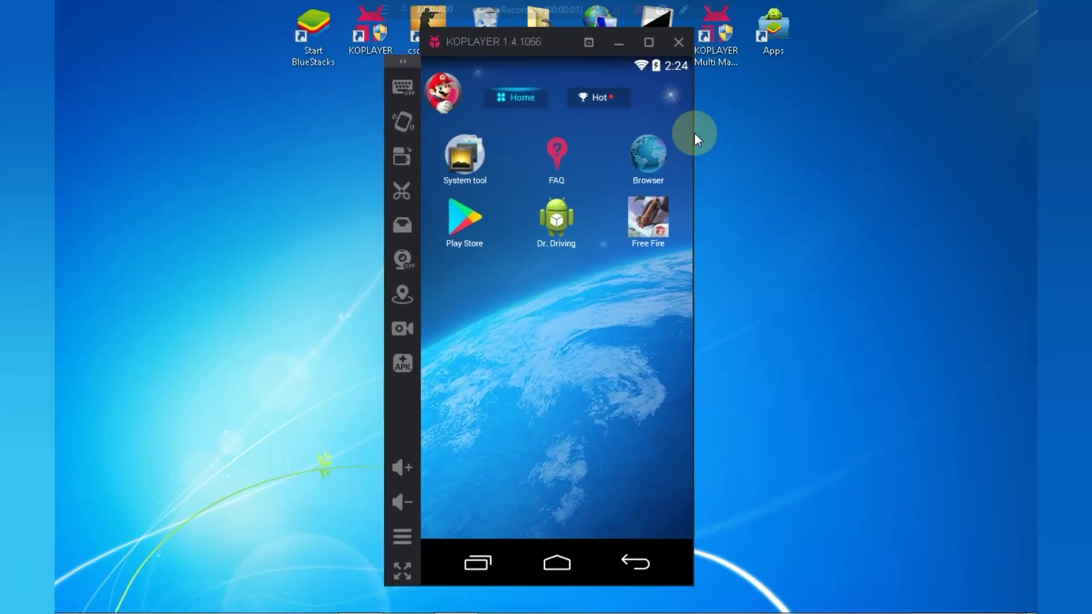
mouse_move(169, 521)
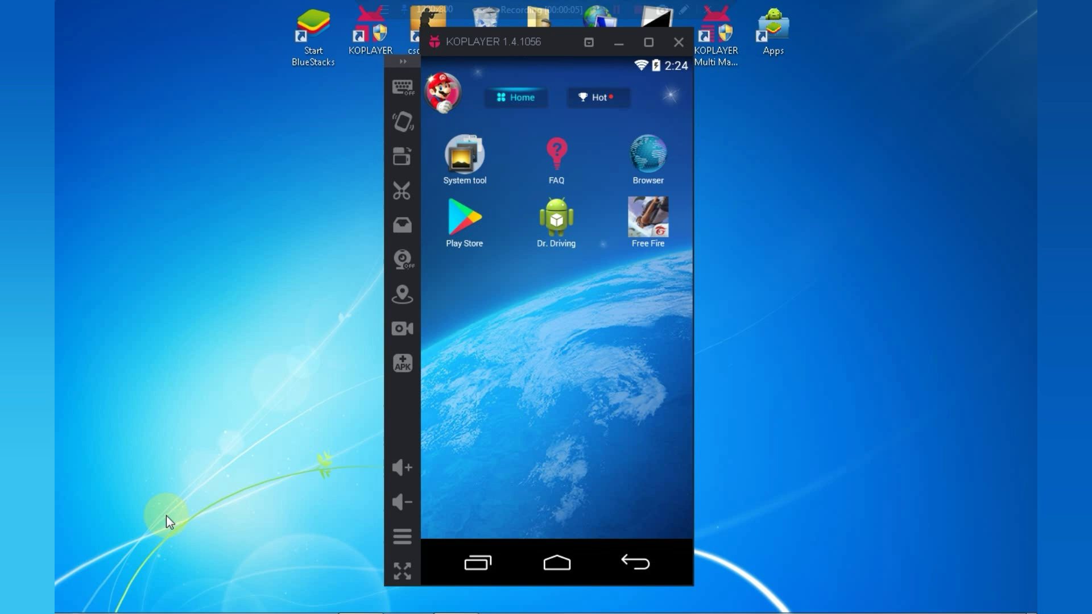
click(75, 598)
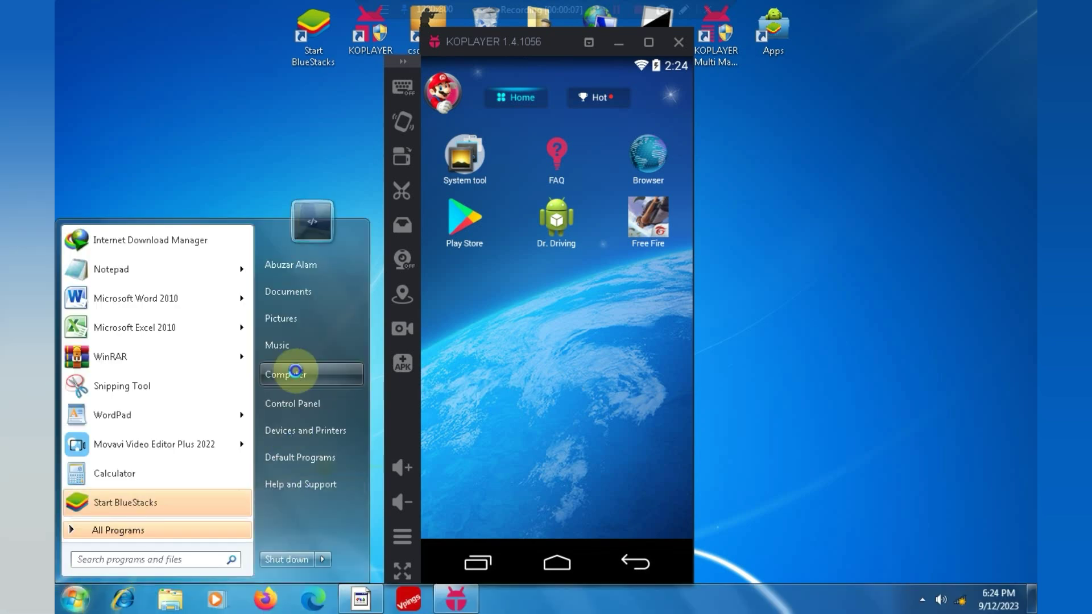
right_click(283, 374)
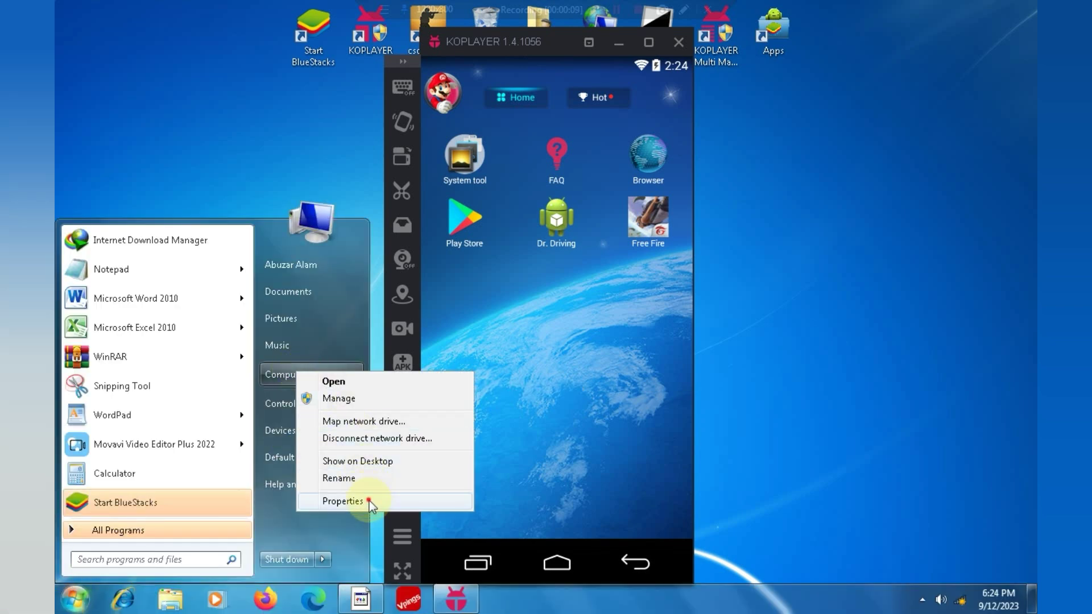
click(341, 500)
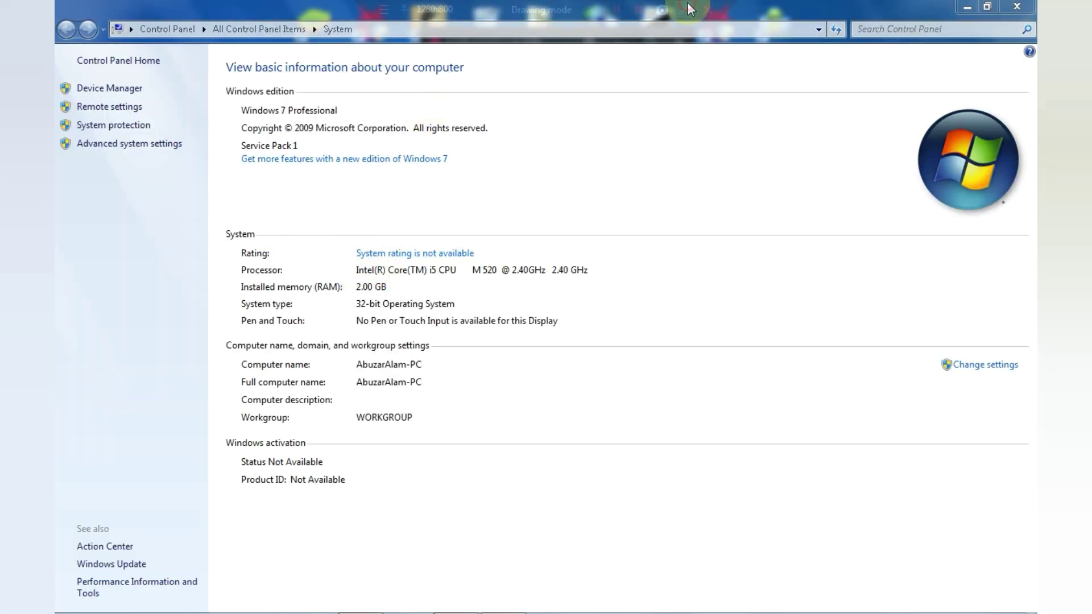
drag(299, 205, 568, 341)
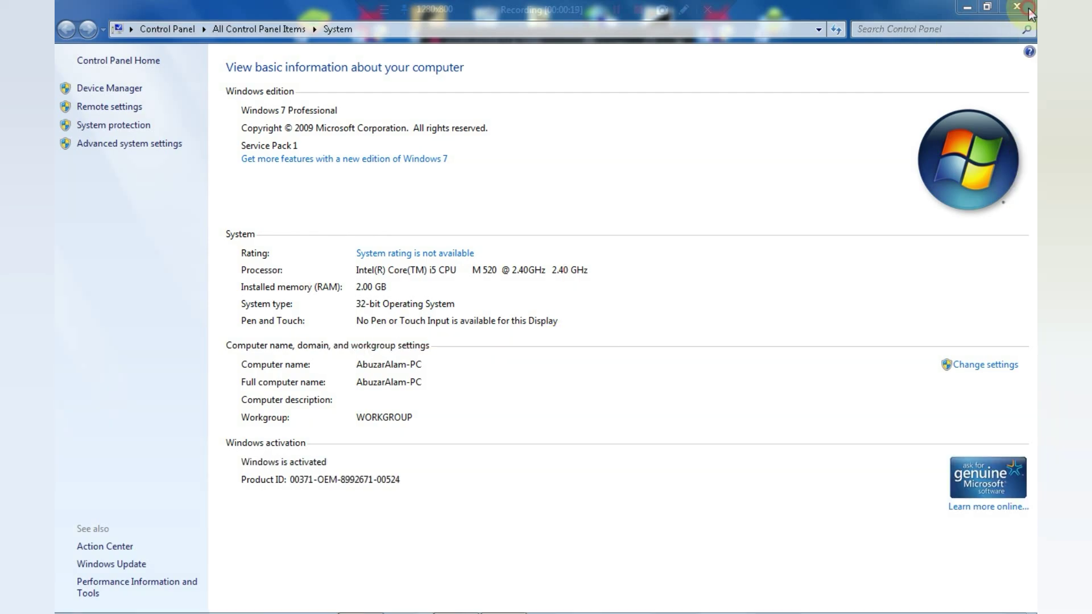
Step: Check the Intel HD Graphics adapter properties, including its 794 MB total video memory
click(1030, 7)
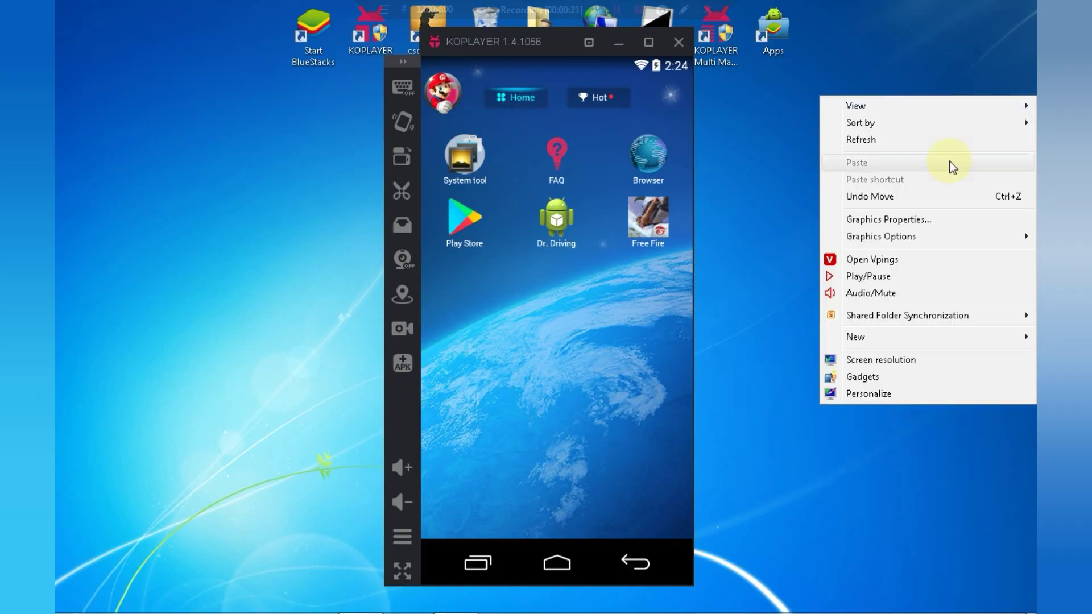
mouse_move(951, 370)
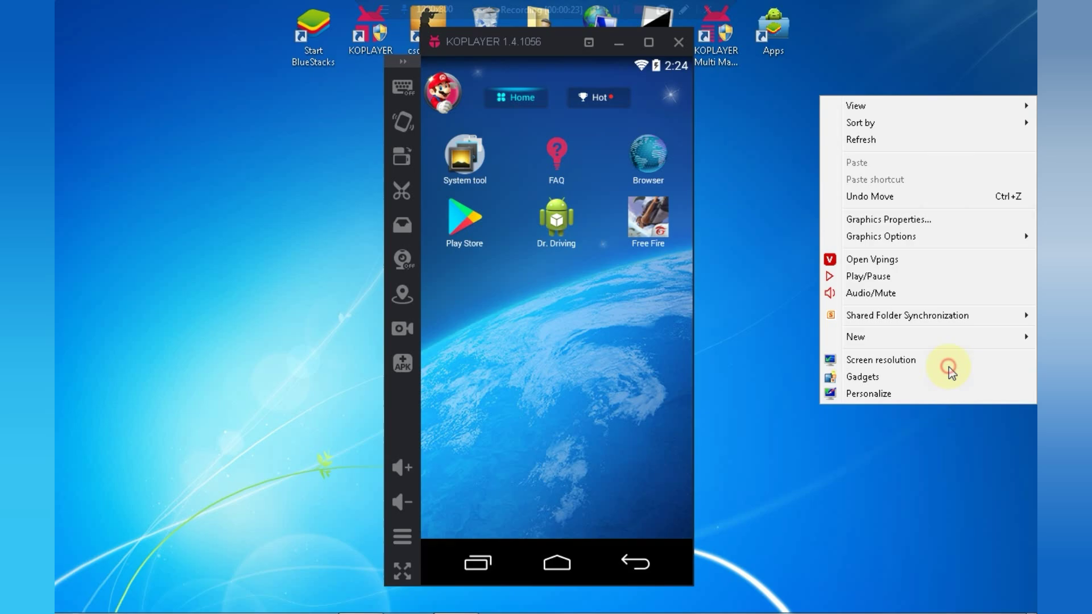
click(880, 359)
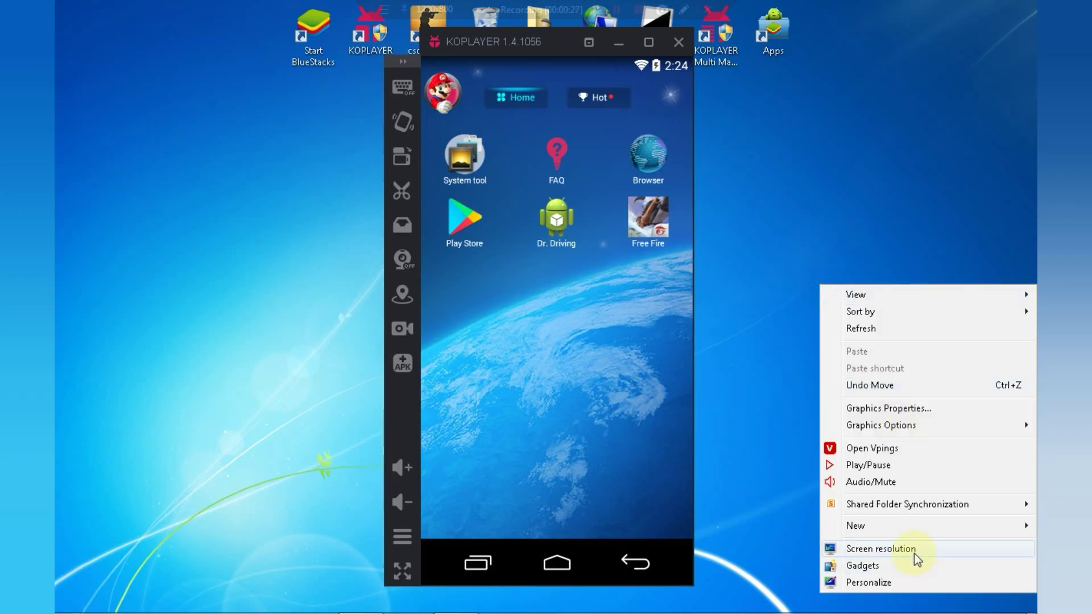
click(880, 549)
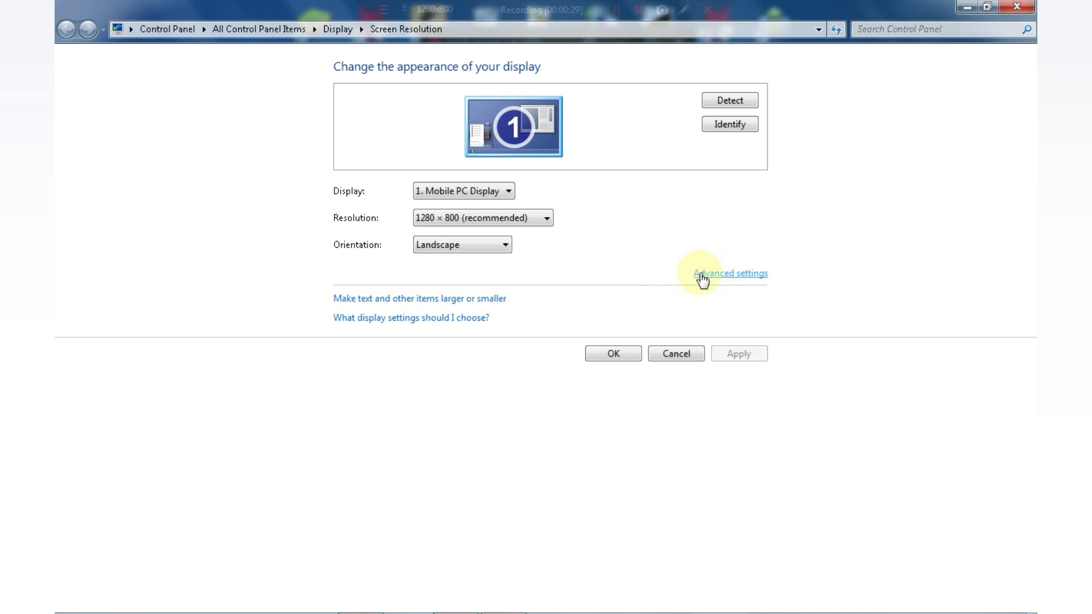
click(730, 273)
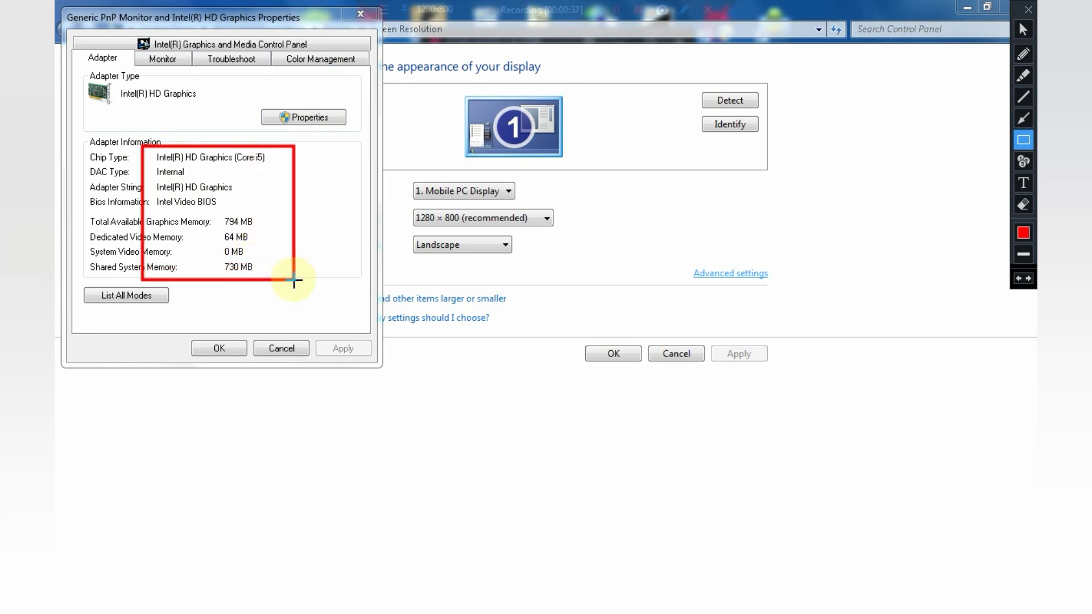
mouse_move(1030, 7)
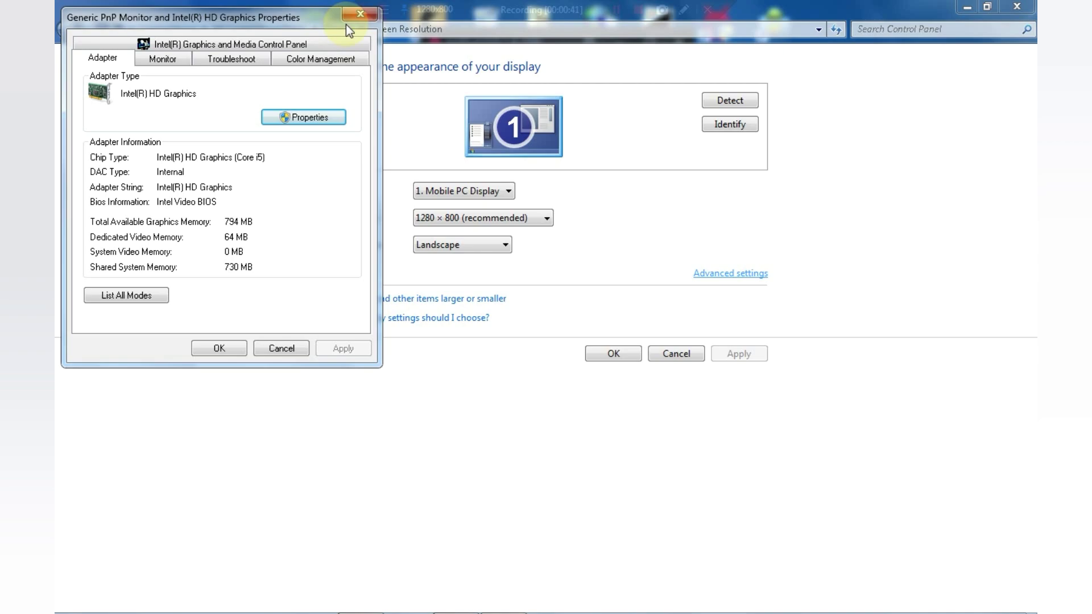
click(359, 14)
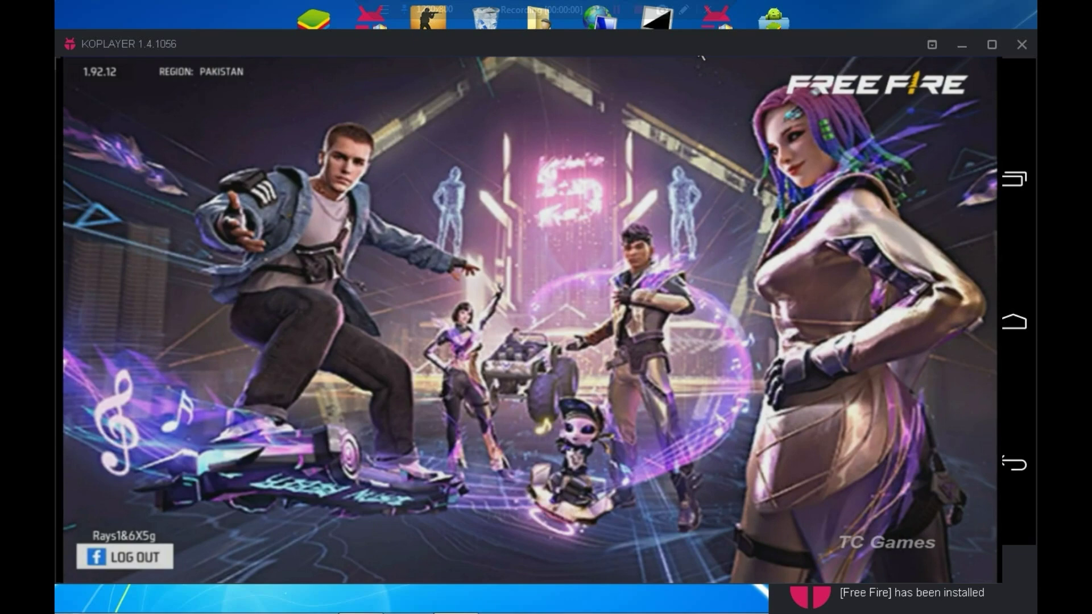
Step: Tap Free Fire's title page to begin the game
click(567, 460)
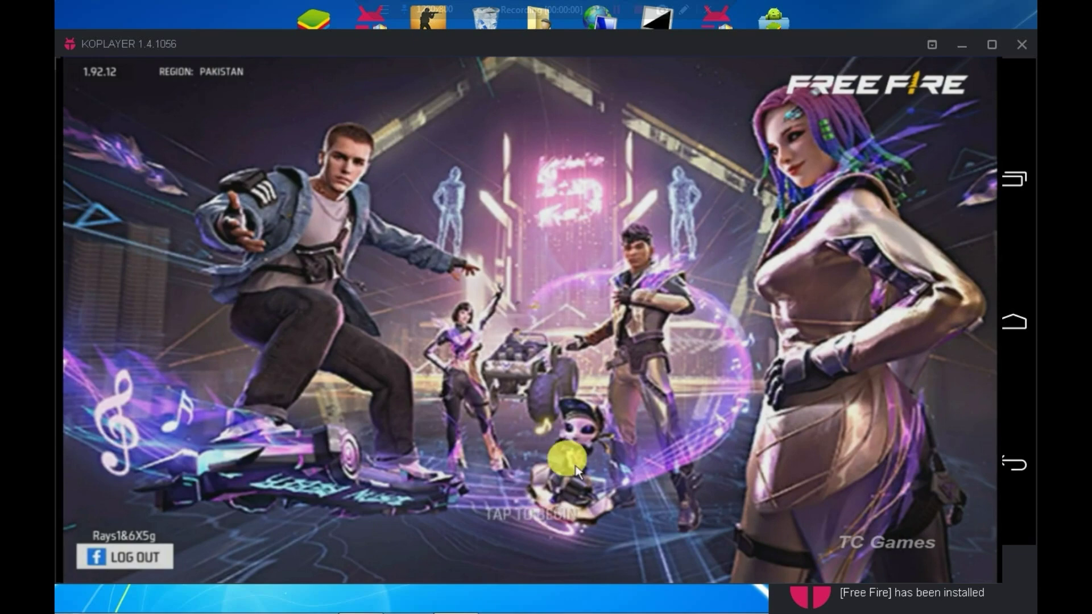
click(571, 470)
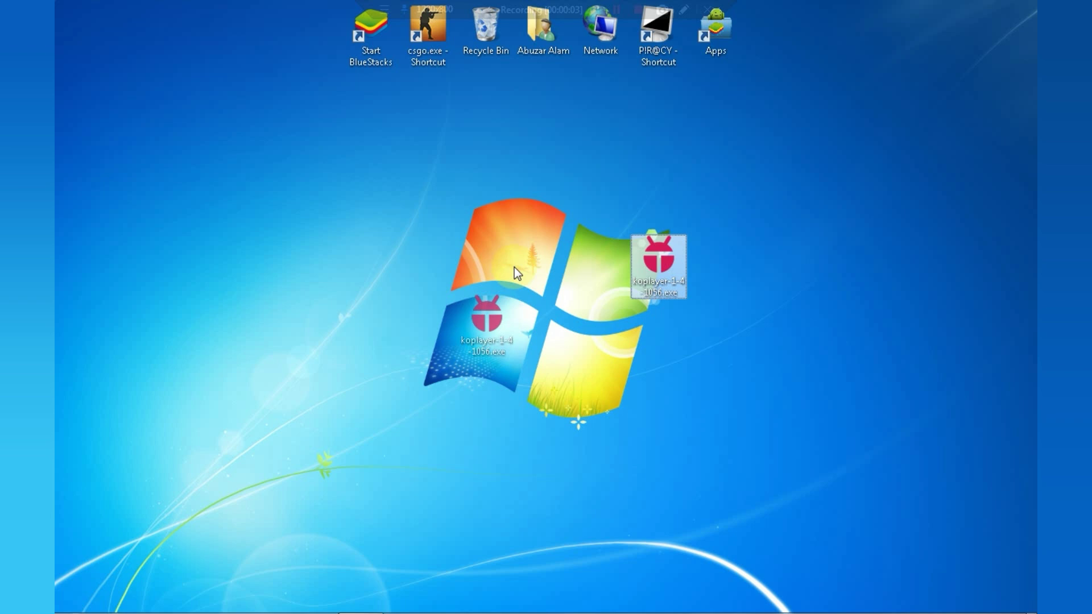
Step: Move the KOPLAYER installer file to the desktop centre and launch it
drag(658, 265, 546, 341)
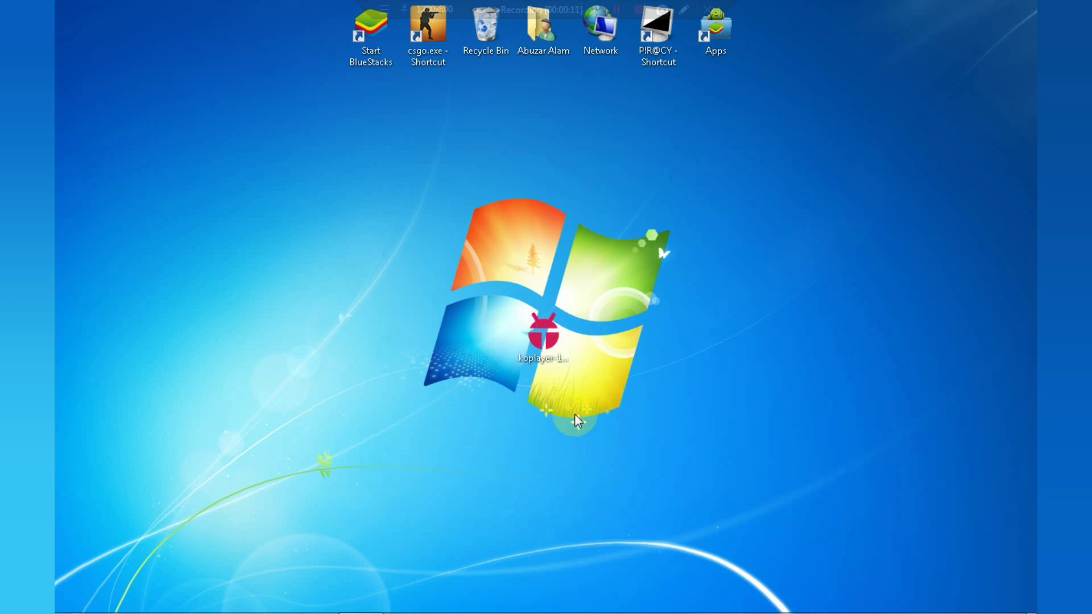
mouse_move(545, 378)
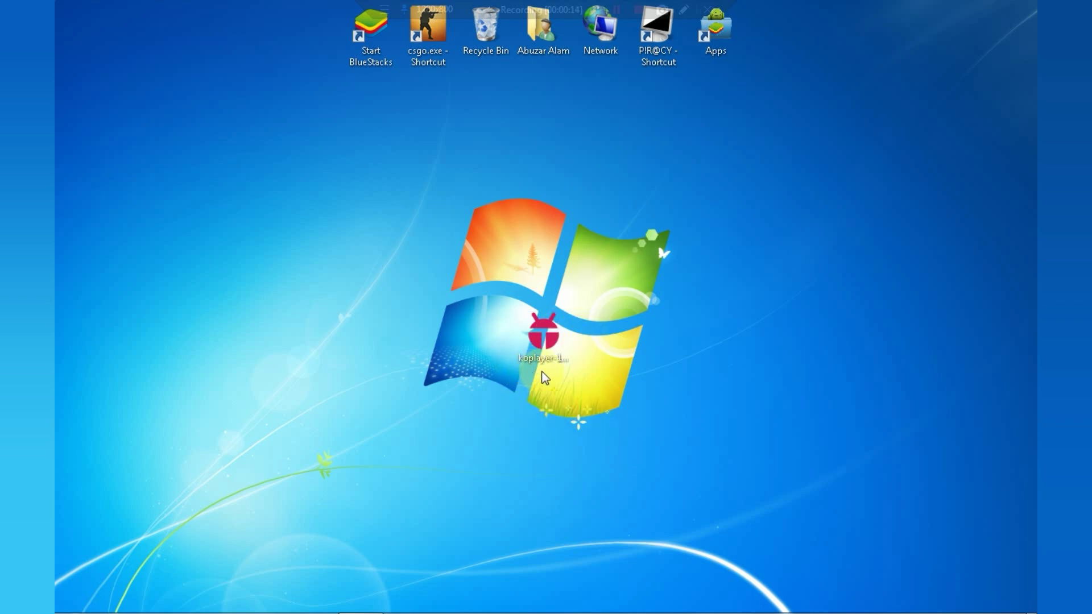
double_click(542, 335)
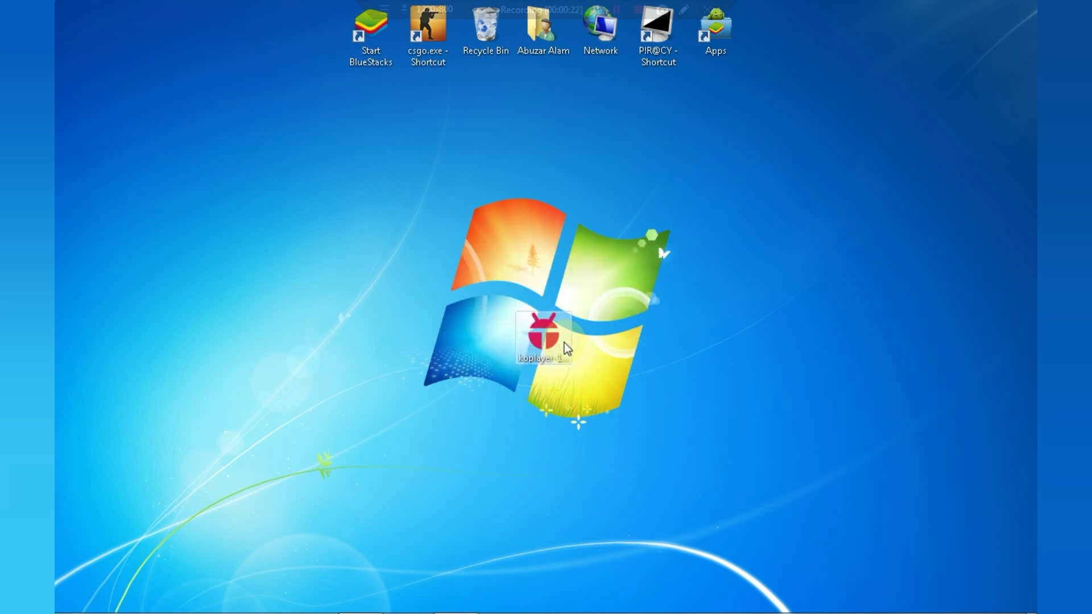
double_click(543, 336)
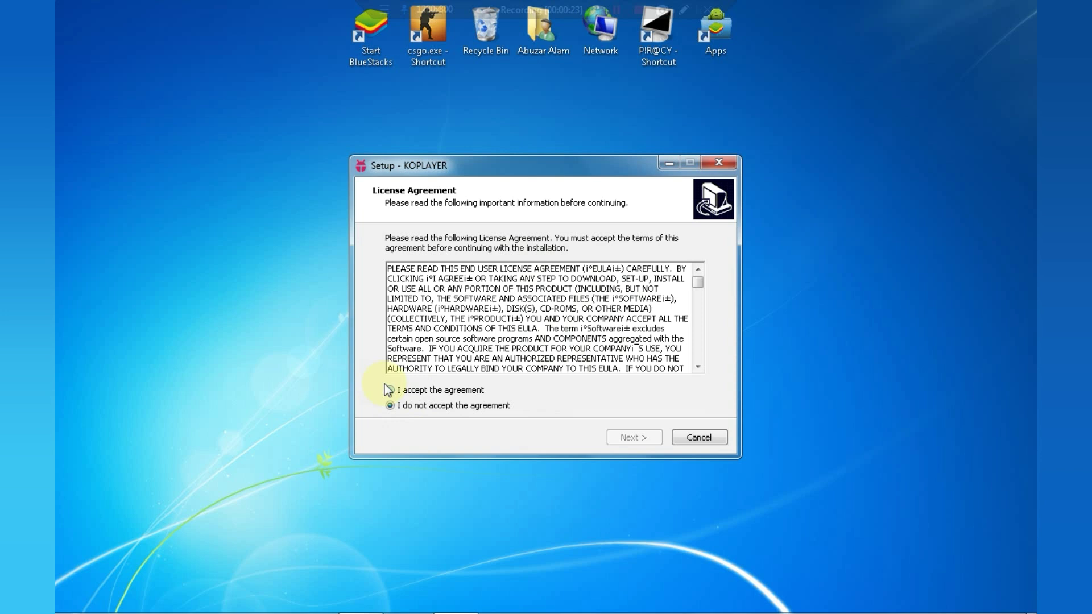
Step: Accept the license, keep the default install folder, and finish without running KOPLAYER
click(391, 390)
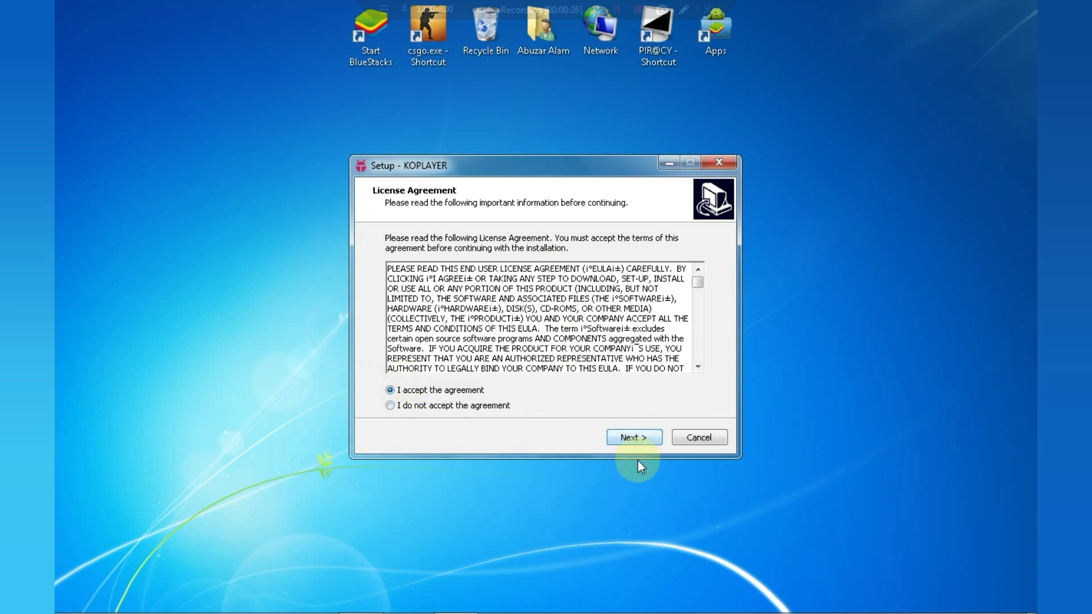
click(632, 438)
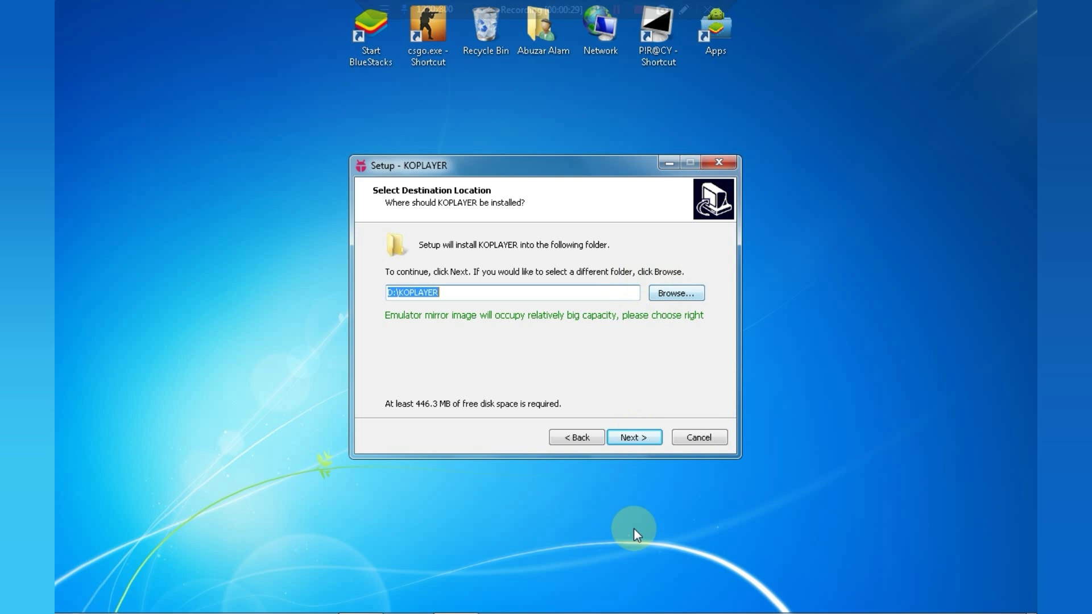
click(632, 441)
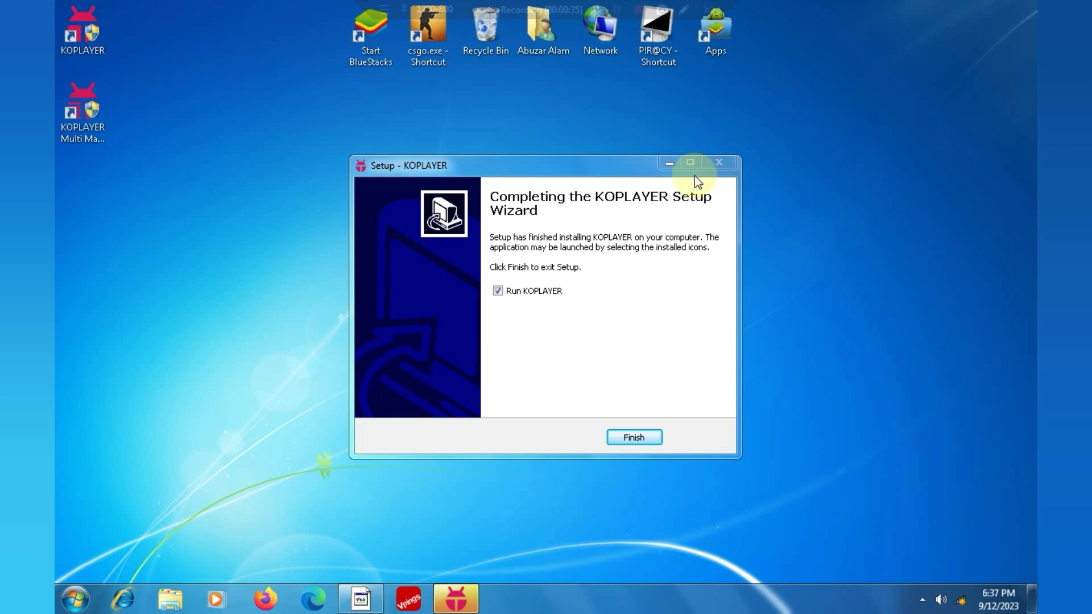
click(497, 291)
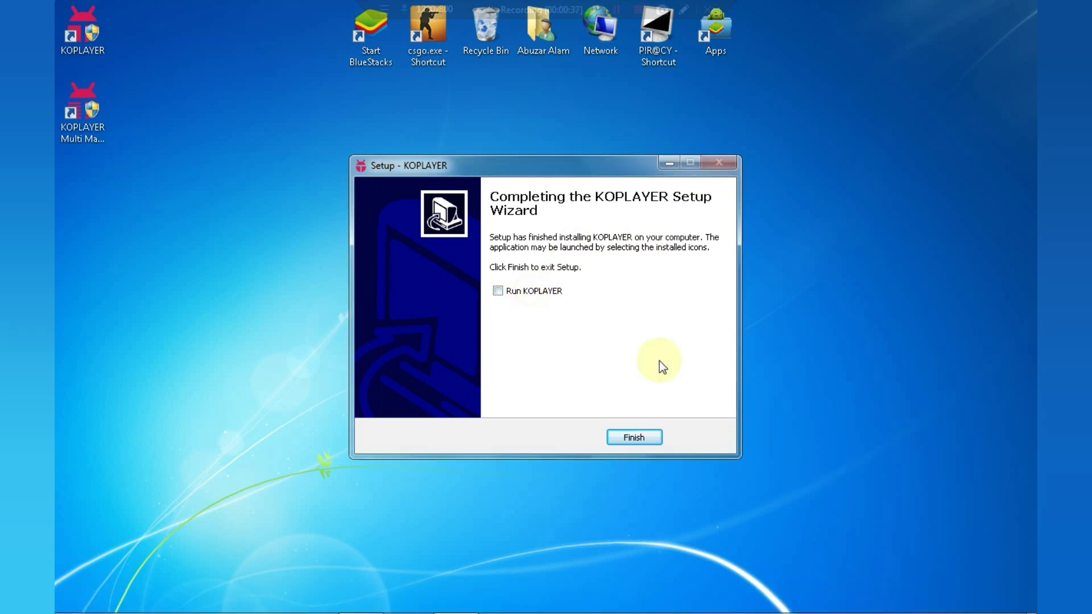
click(633, 439)
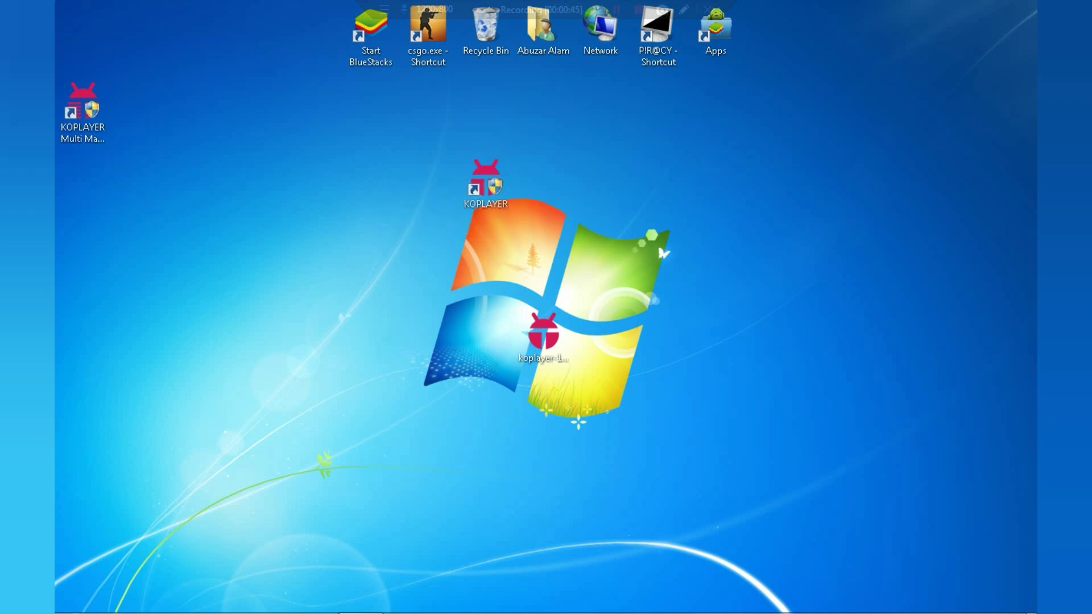
Step: Start KOPLAYER in Speed mode and bring up its options menu
double_click(485, 185)
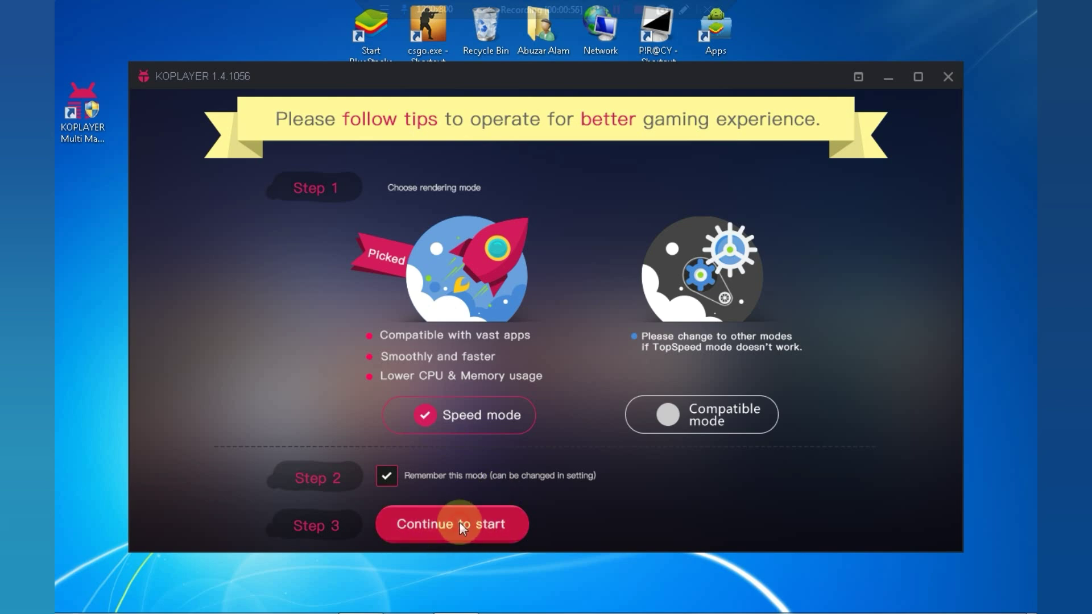
click(451, 524)
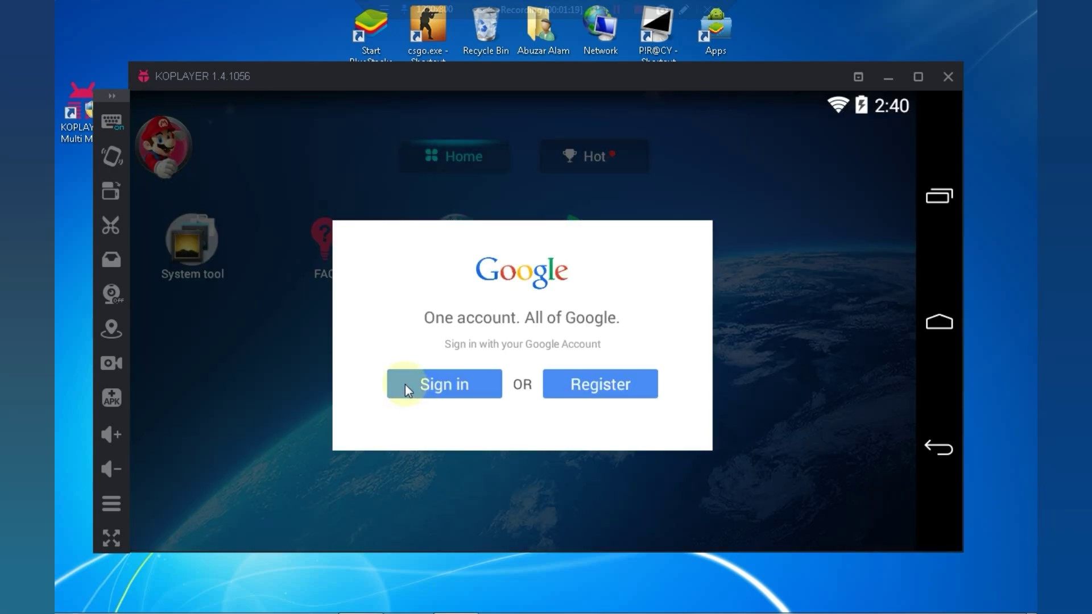
mouse_move(644, 275)
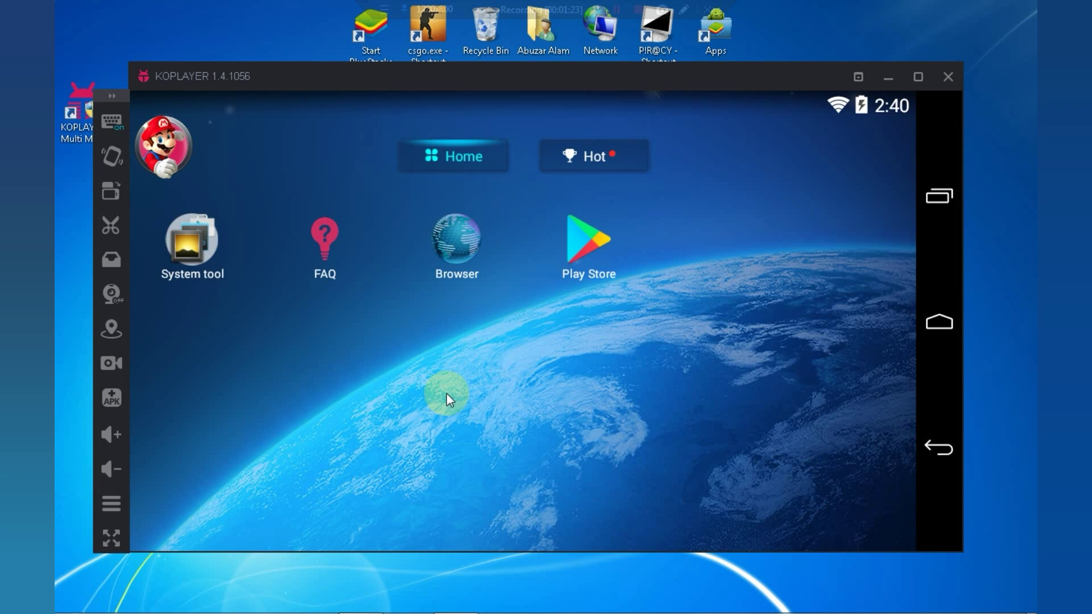
click(859, 77)
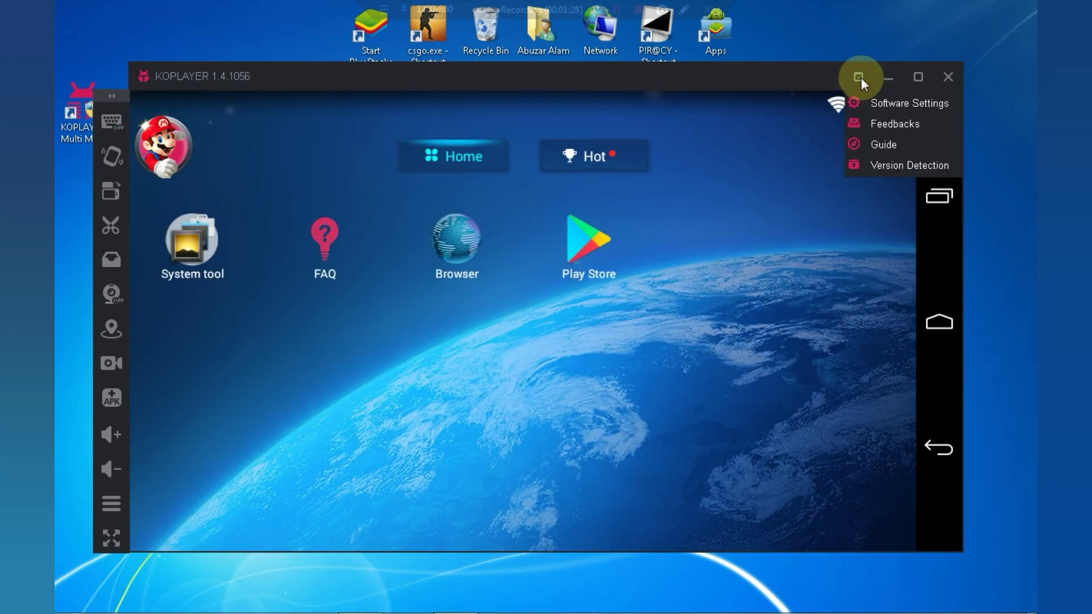
mouse_move(908, 103)
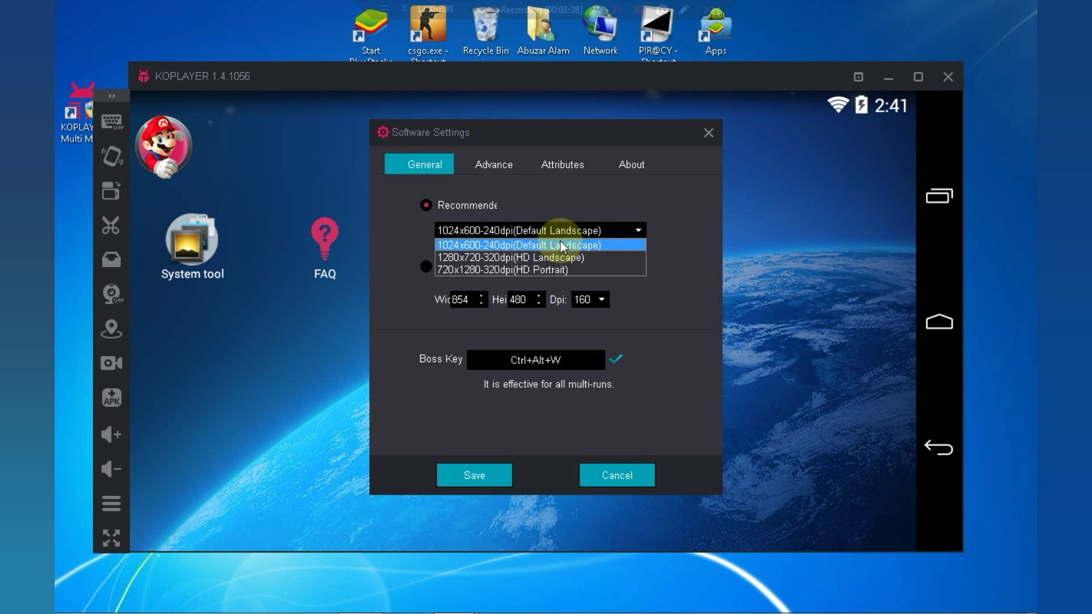
Step: Choose 720x1280 HD Portrait and customize memory to 1500 MB RAM with 4 CPU cores
click(500, 271)
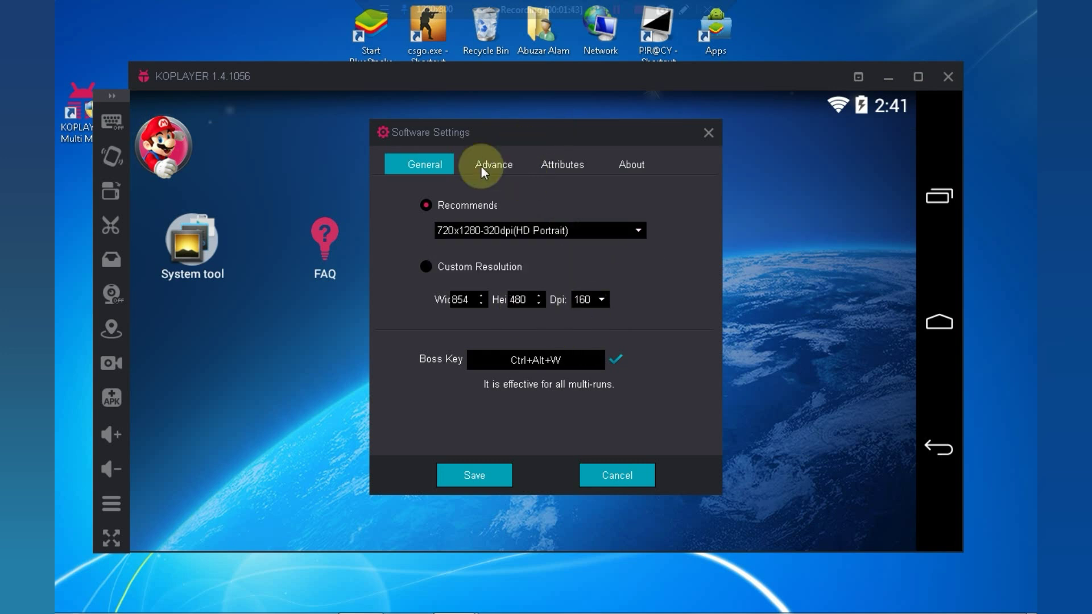
click(492, 164)
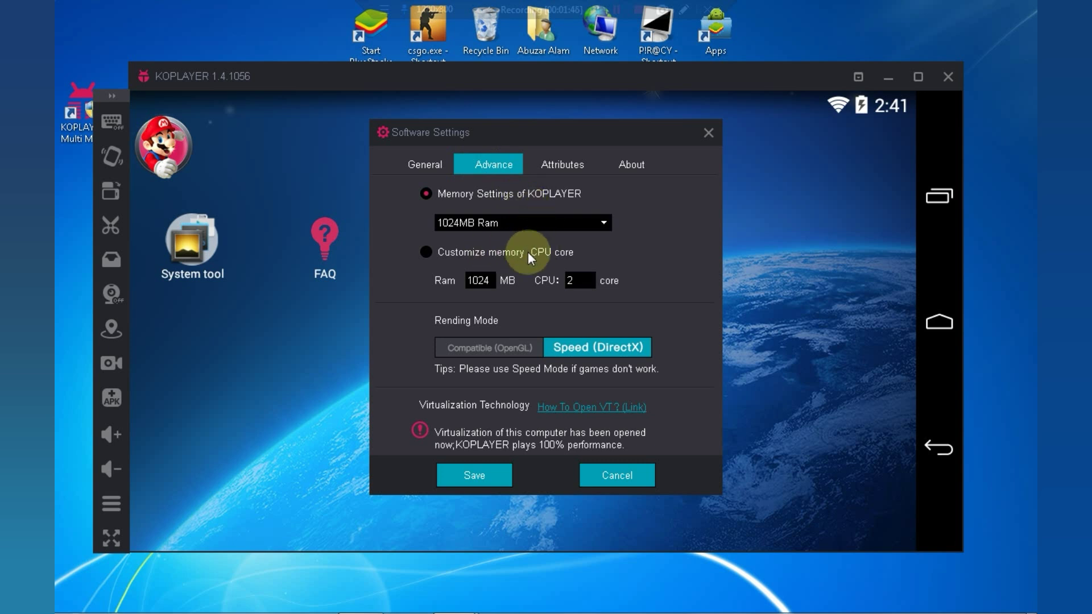
click(425, 257)
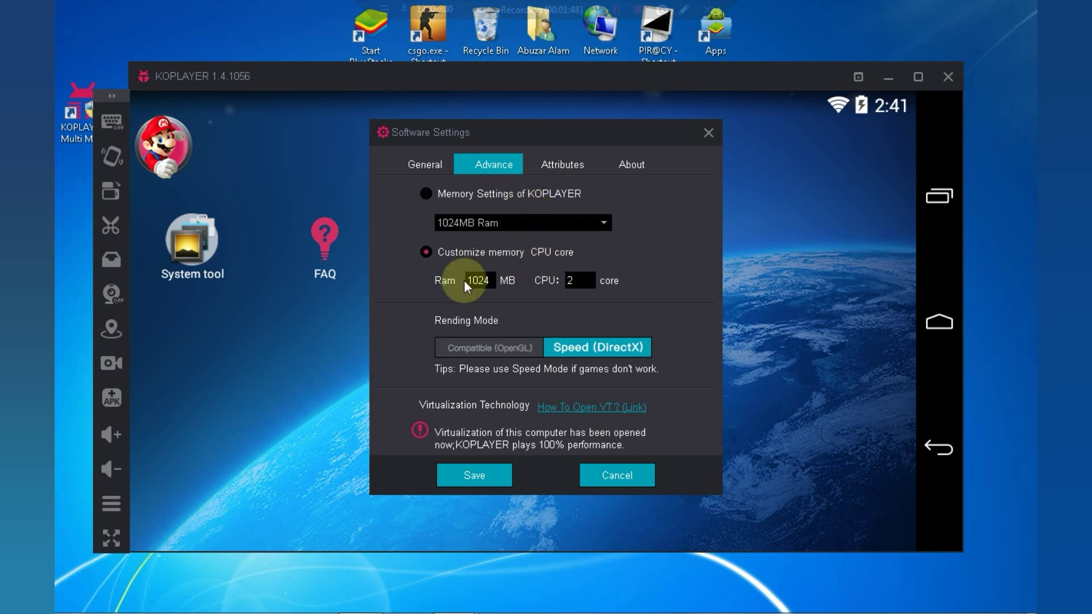
text(1)
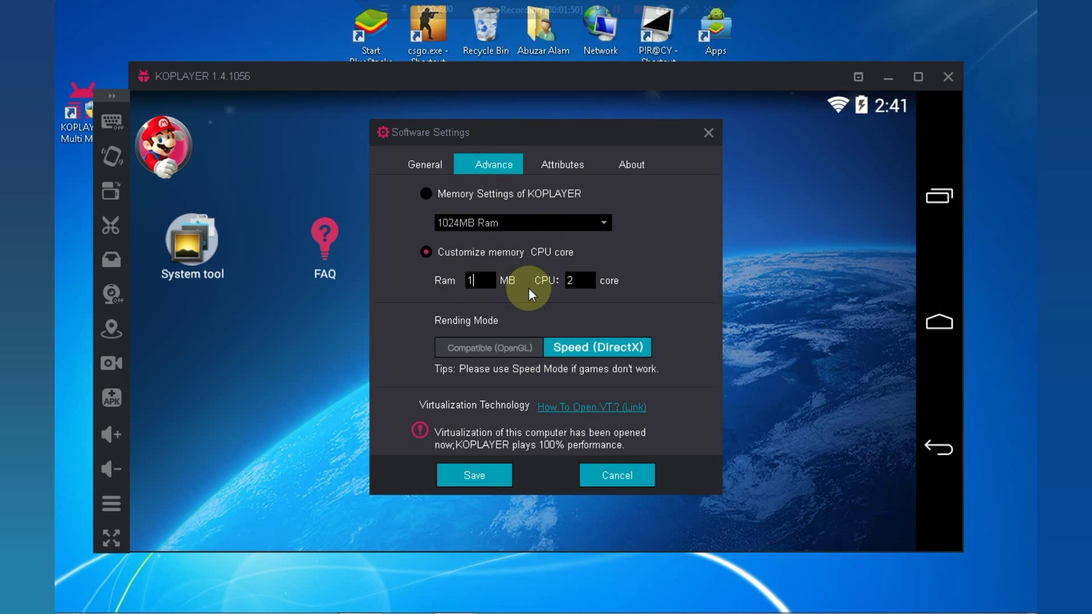
text(500)
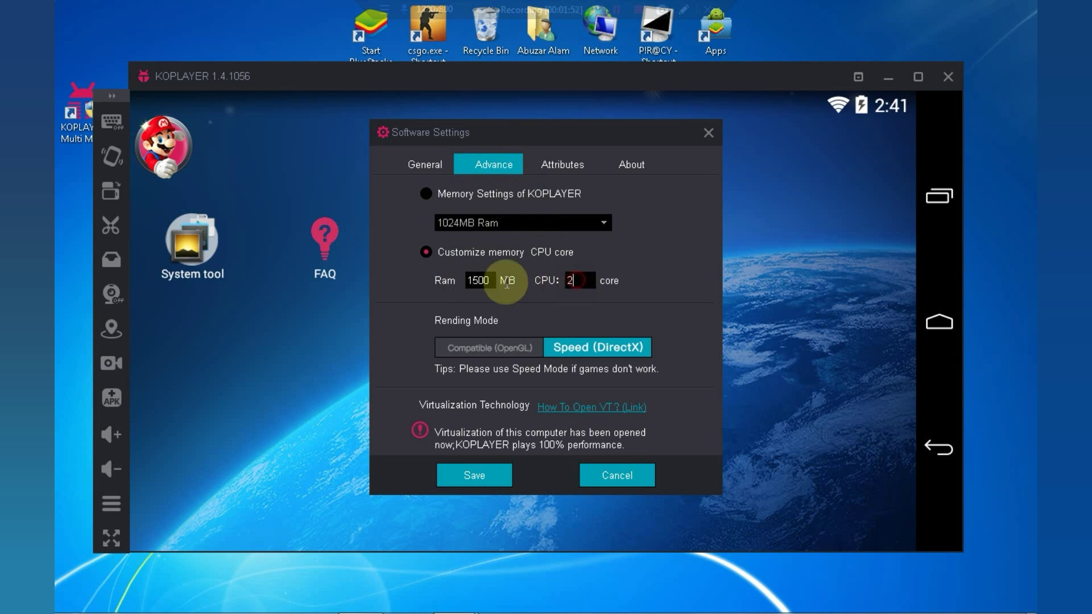
text(4)
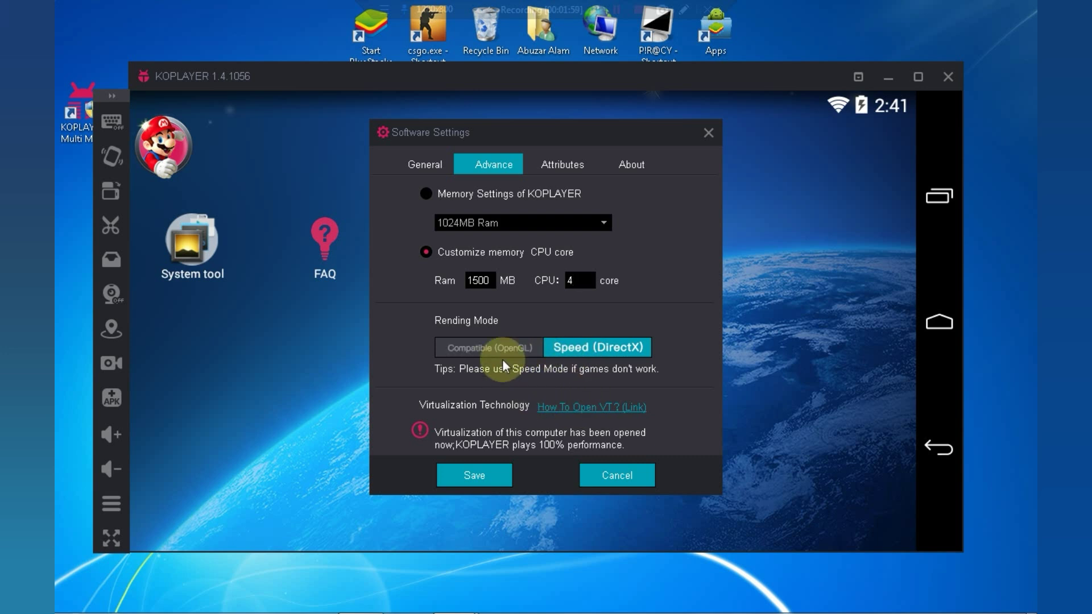
Step: Keep Speed DirectX rendering, save the settings, and restart the emulator
click(488, 353)
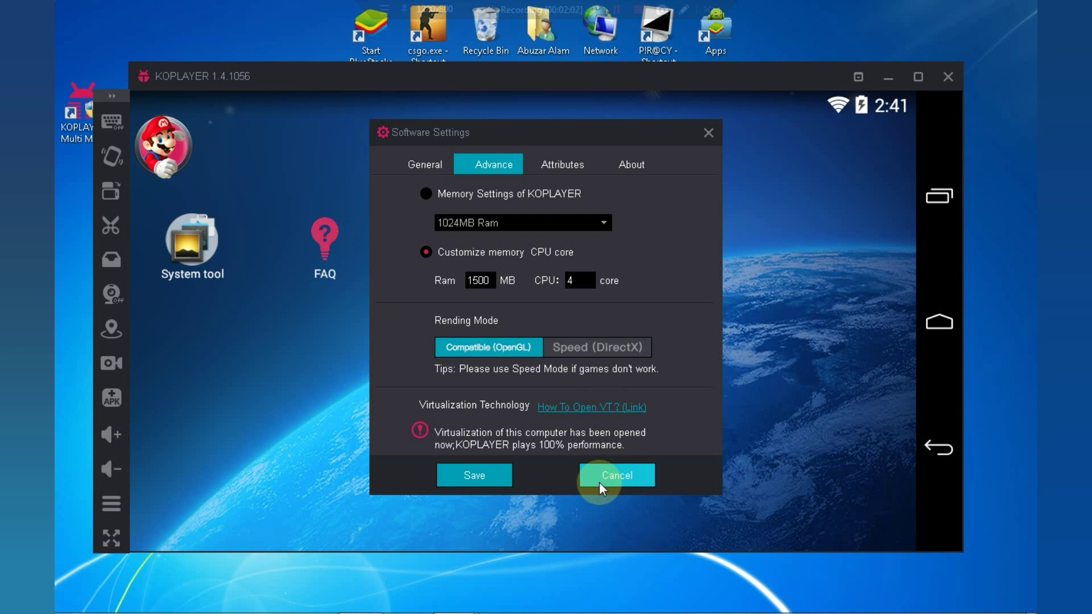
click(595, 351)
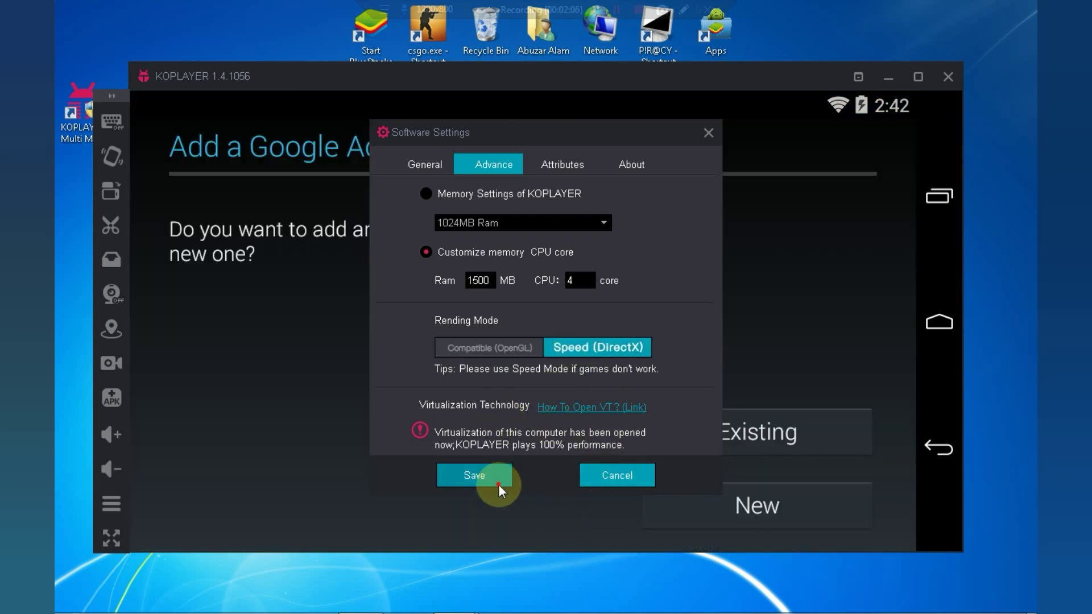
click(473, 479)
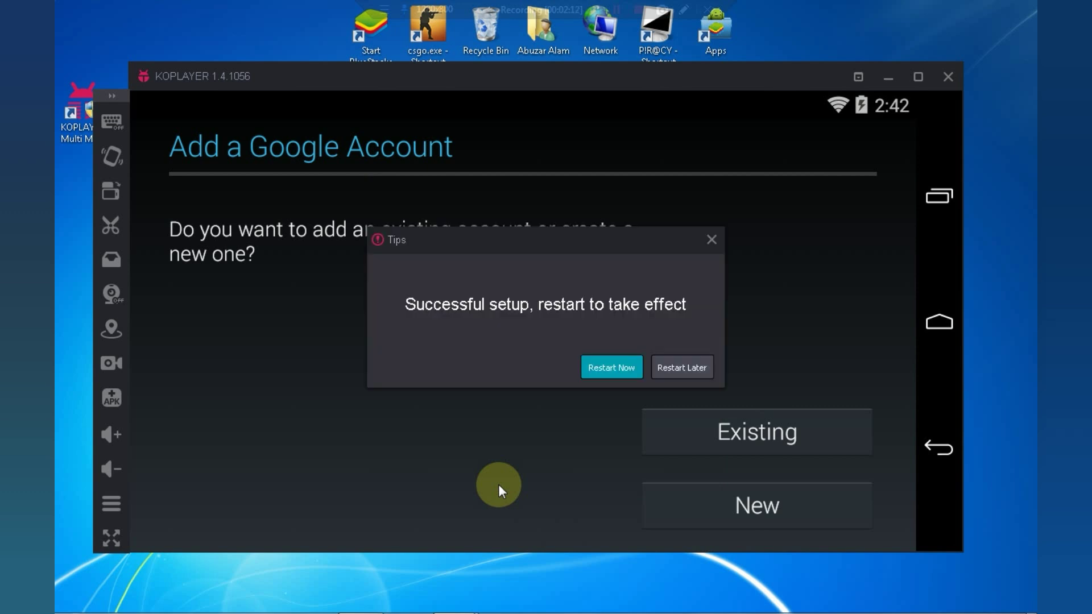
click(610, 367)
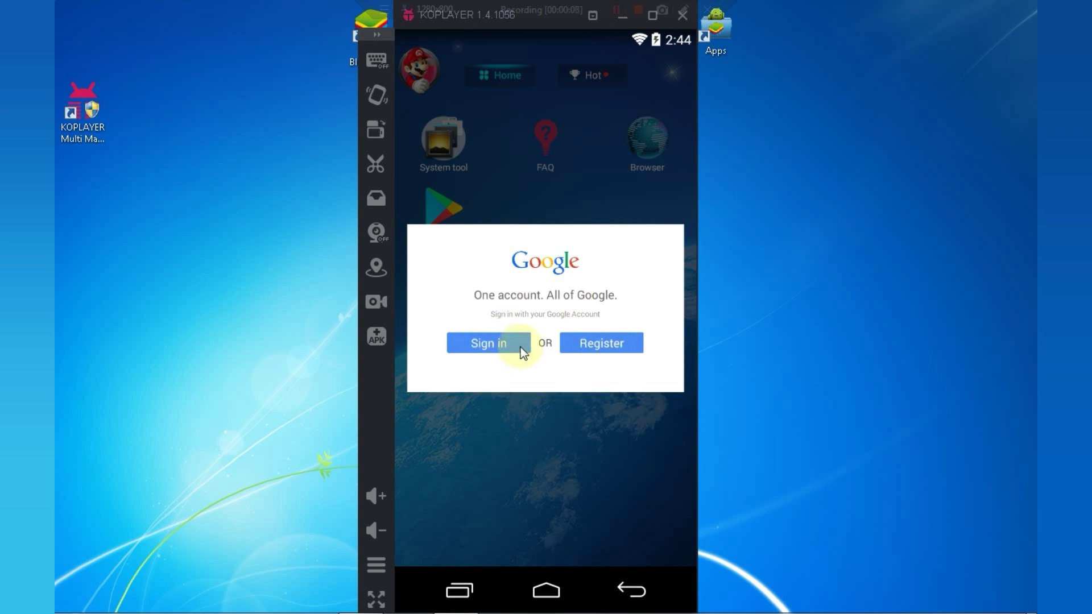
Step: Select the PIR@CY (F:) › yt projects › project 1 › game apk folder
click(488, 342)
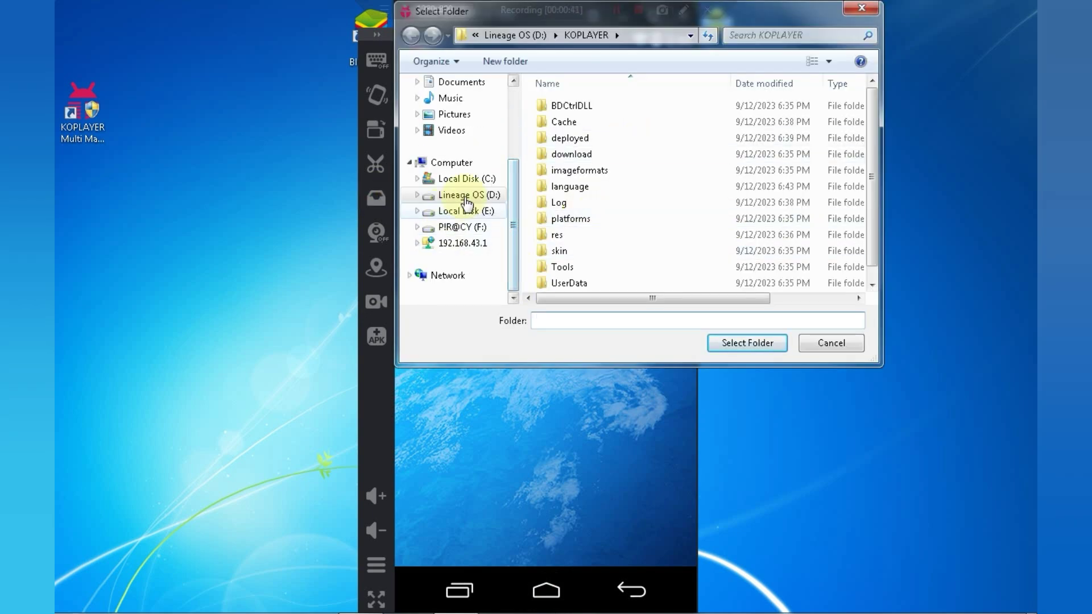
click(459, 226)
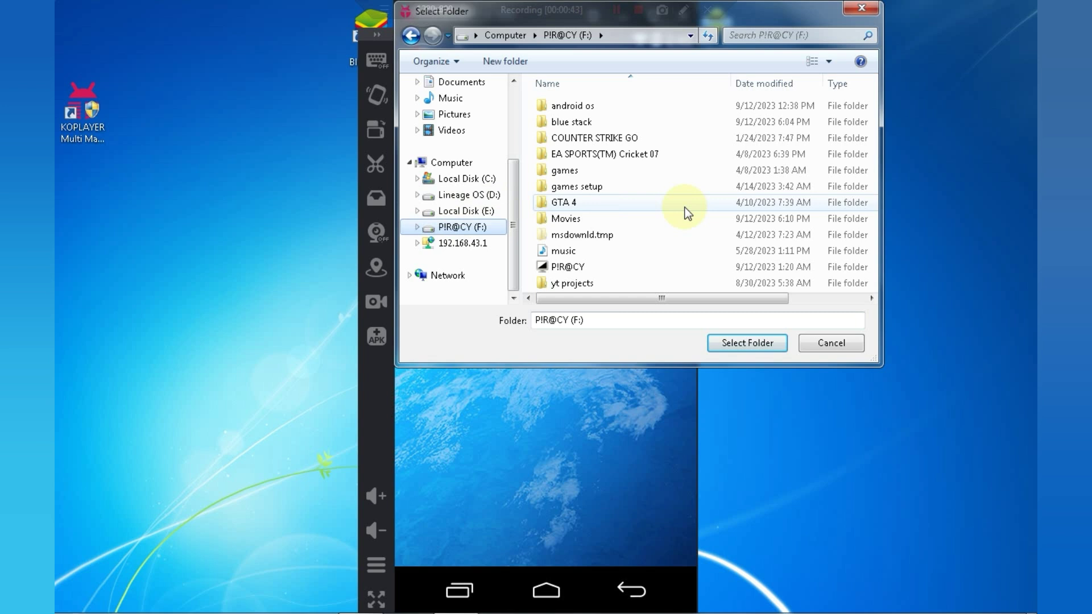
click(572, 283)
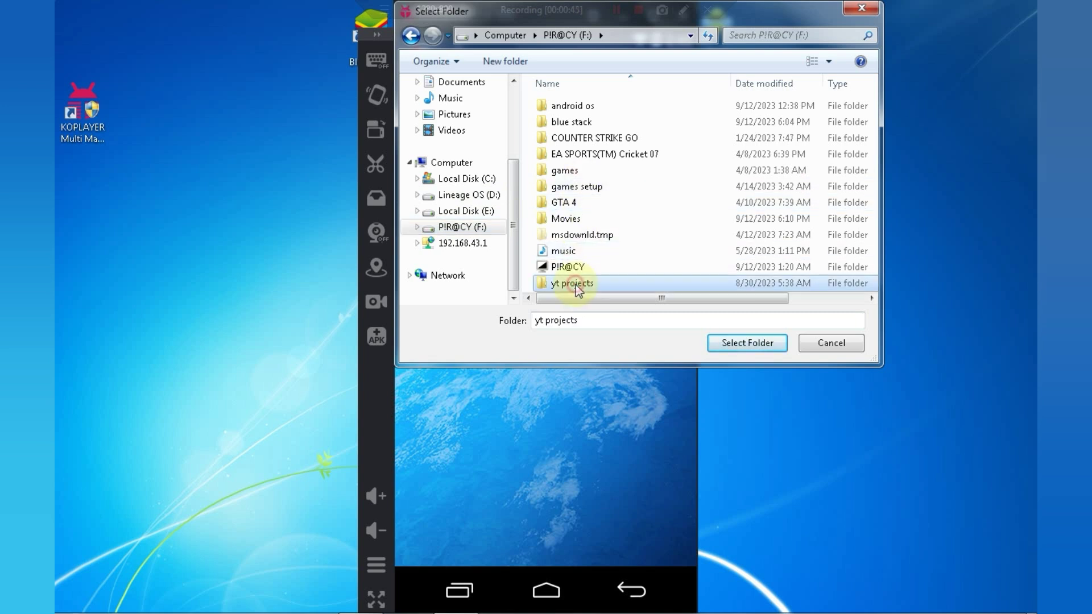
double_click(568, 283)
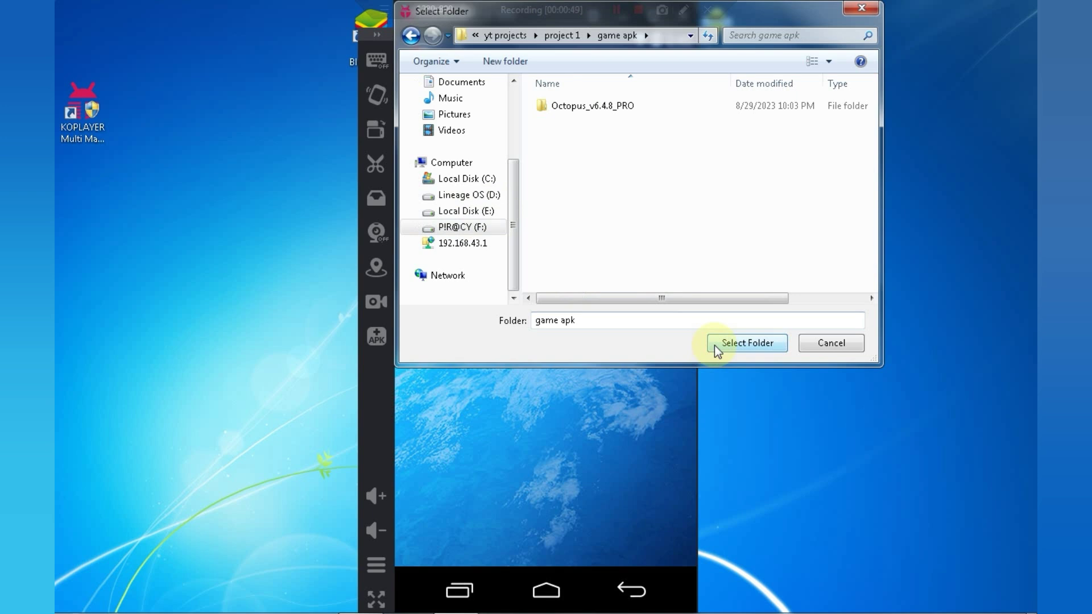
click(745, 342)
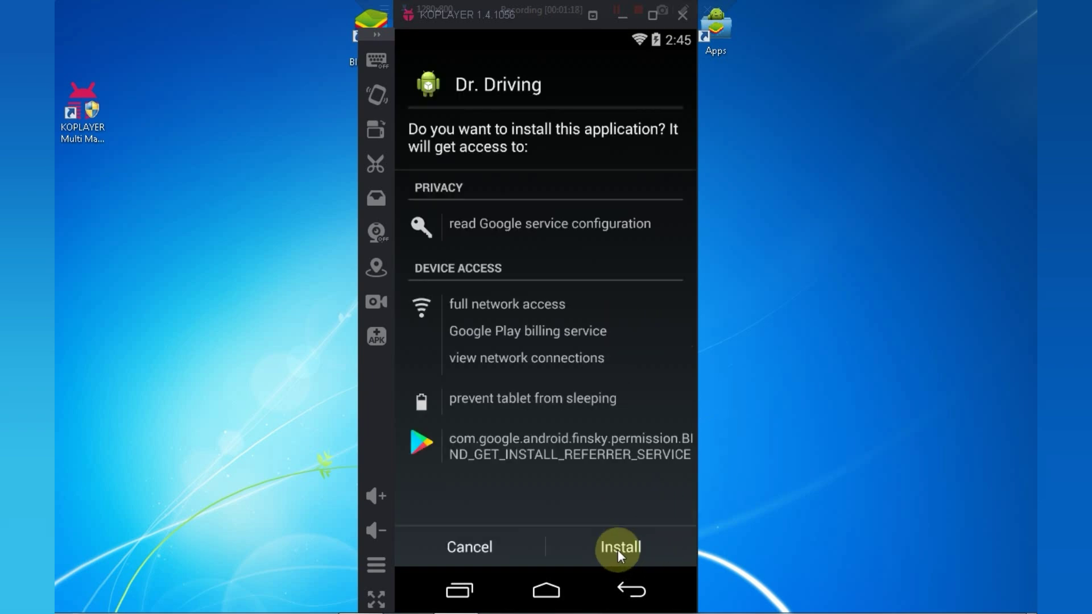
Step: Confirm installing Dr. Driving from its permissions screen
click(617, 547)
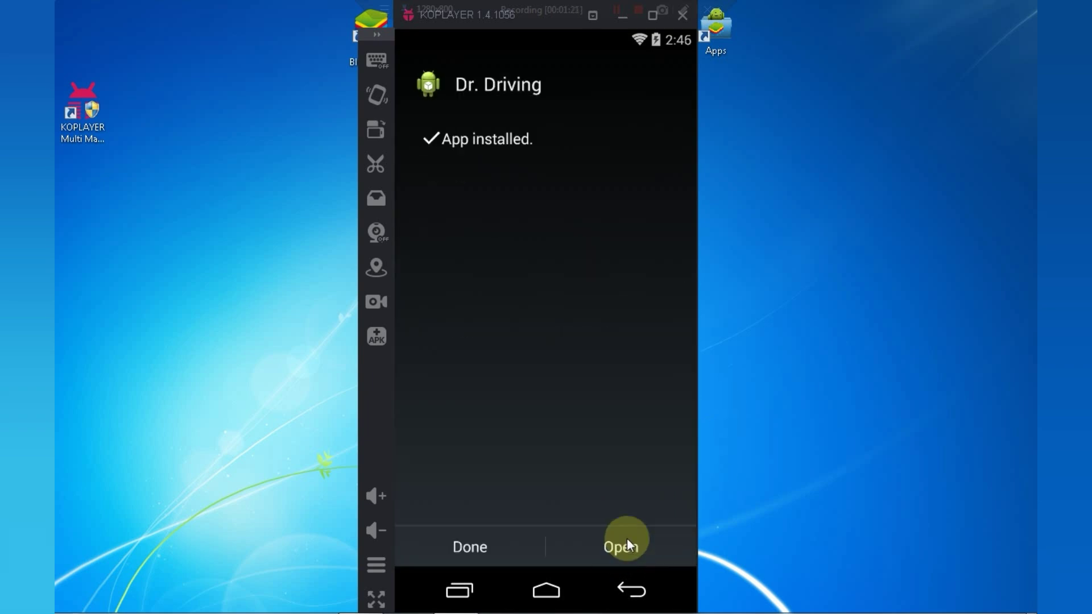